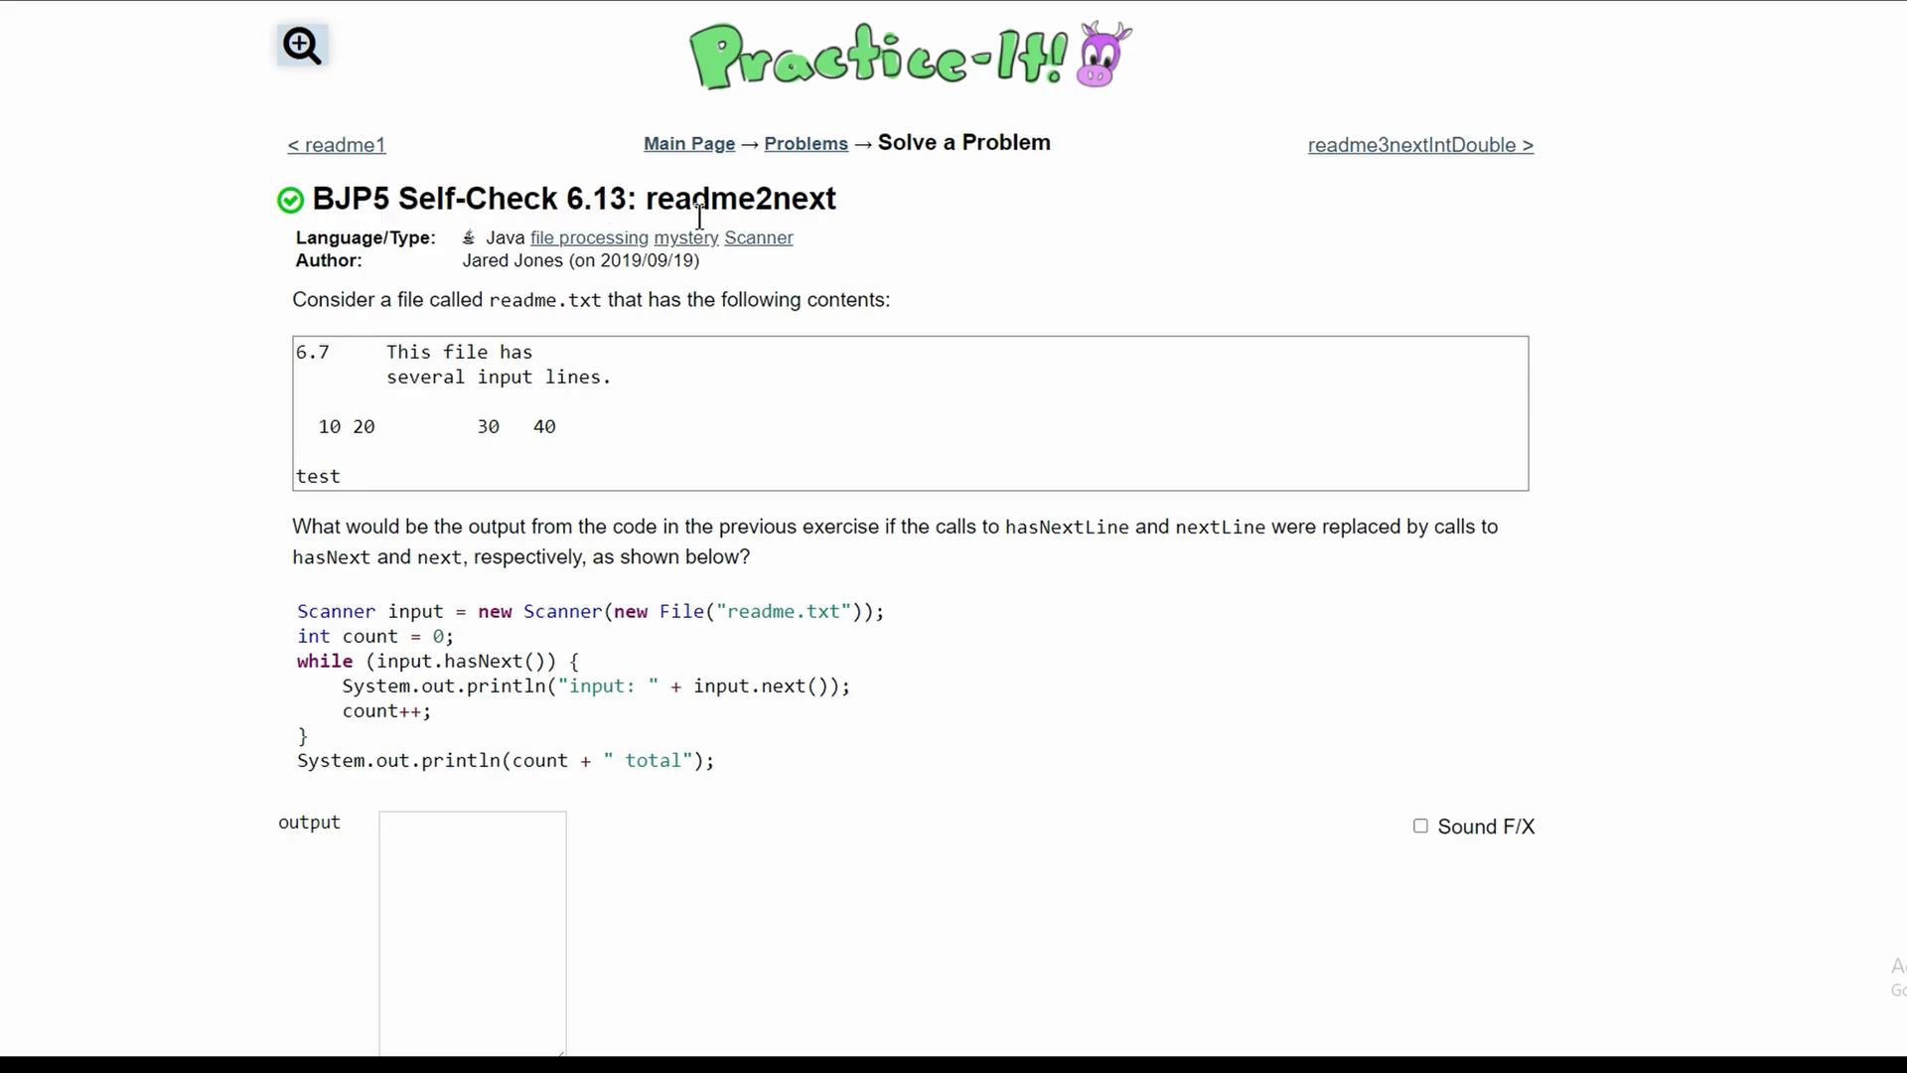
mouse_move(320, 316)
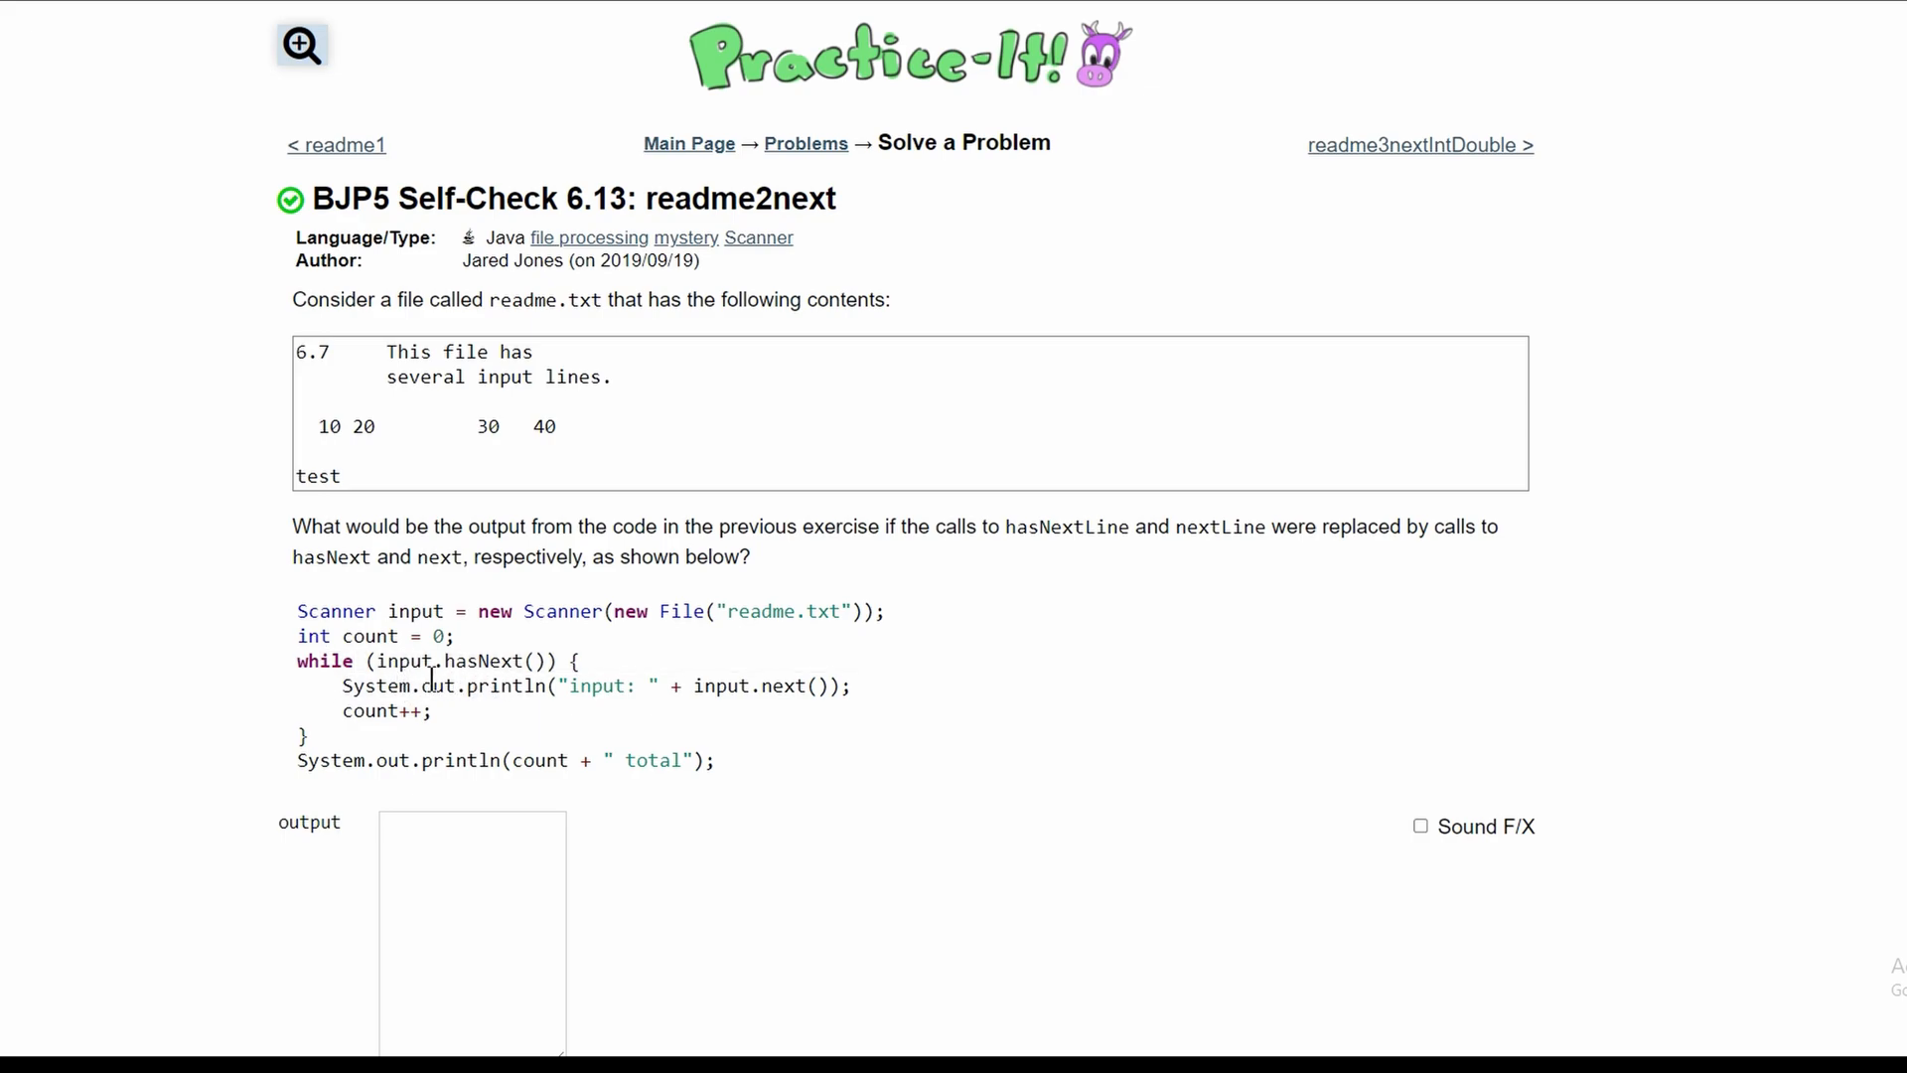
- Enter 'input:' lines for the tokens 6.7, This, file, has, several, input and lines
double_click(479, 660)
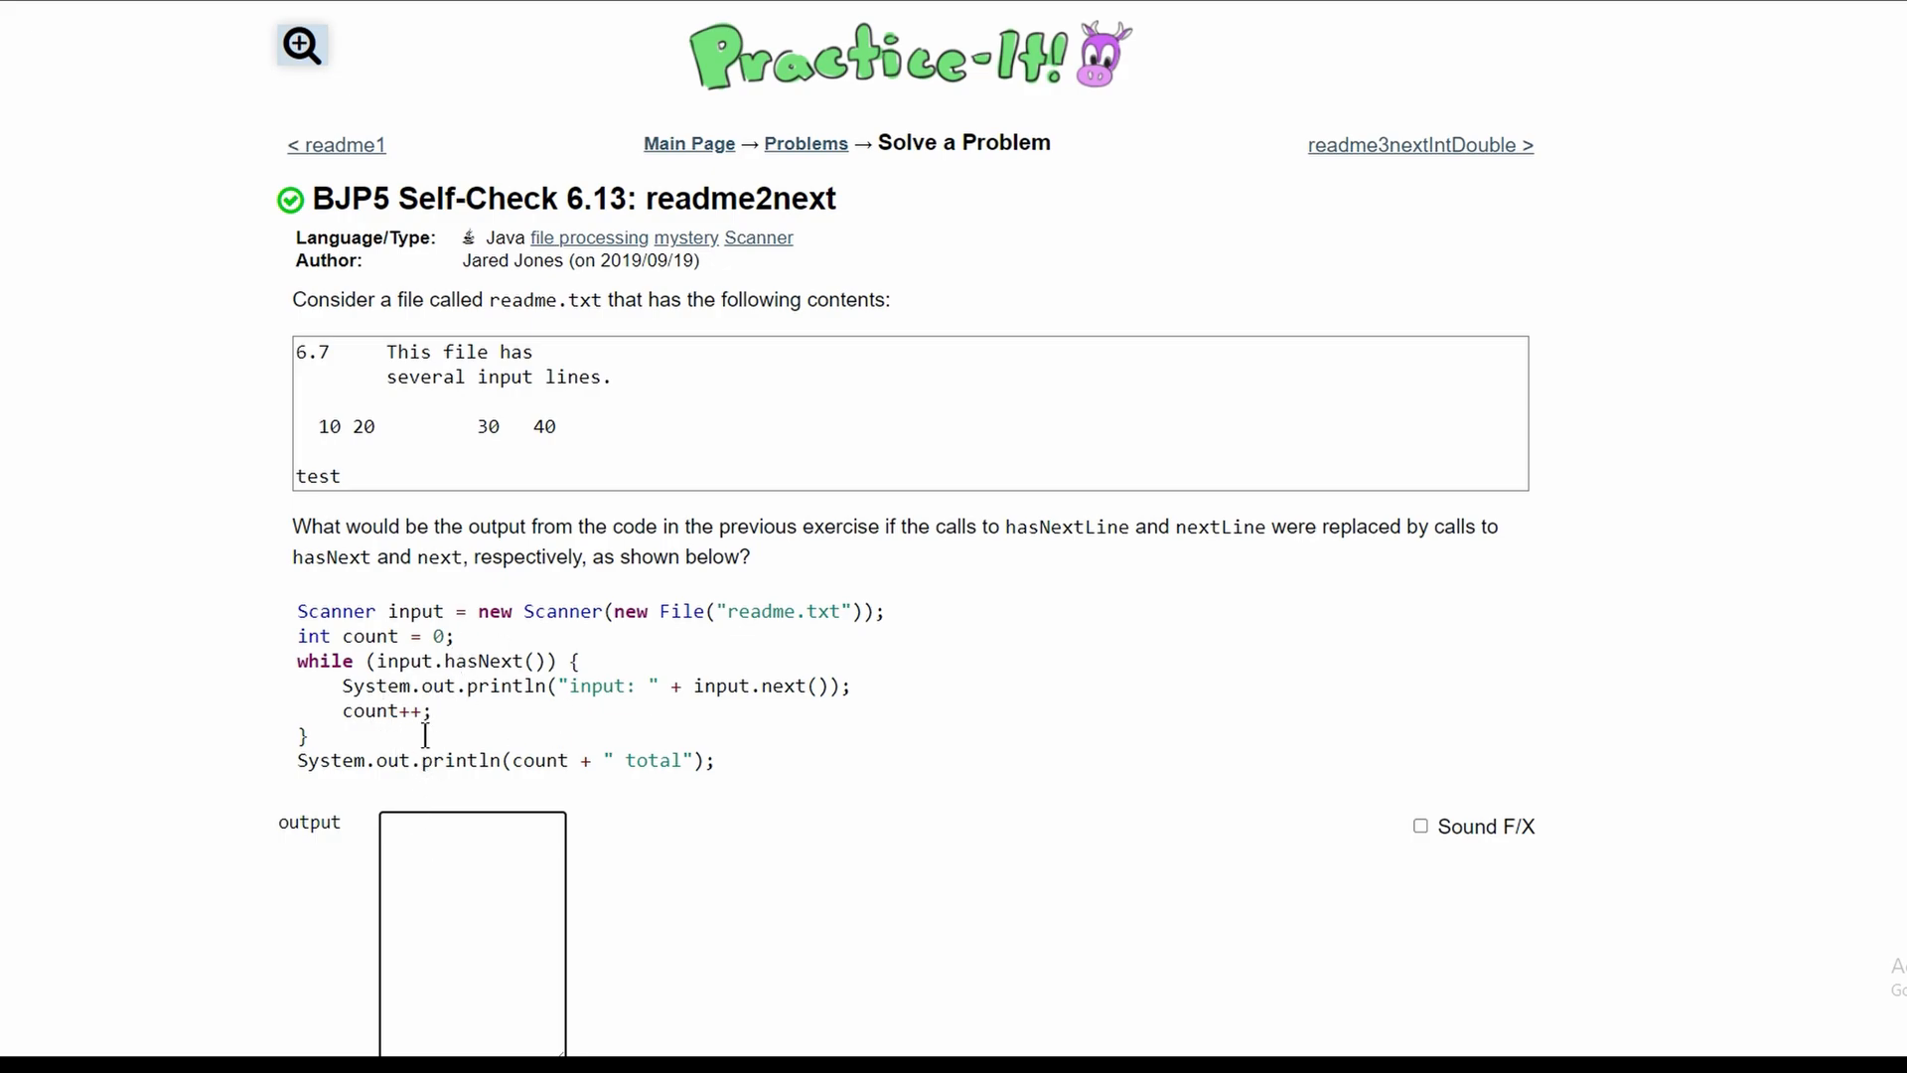
type("input:")
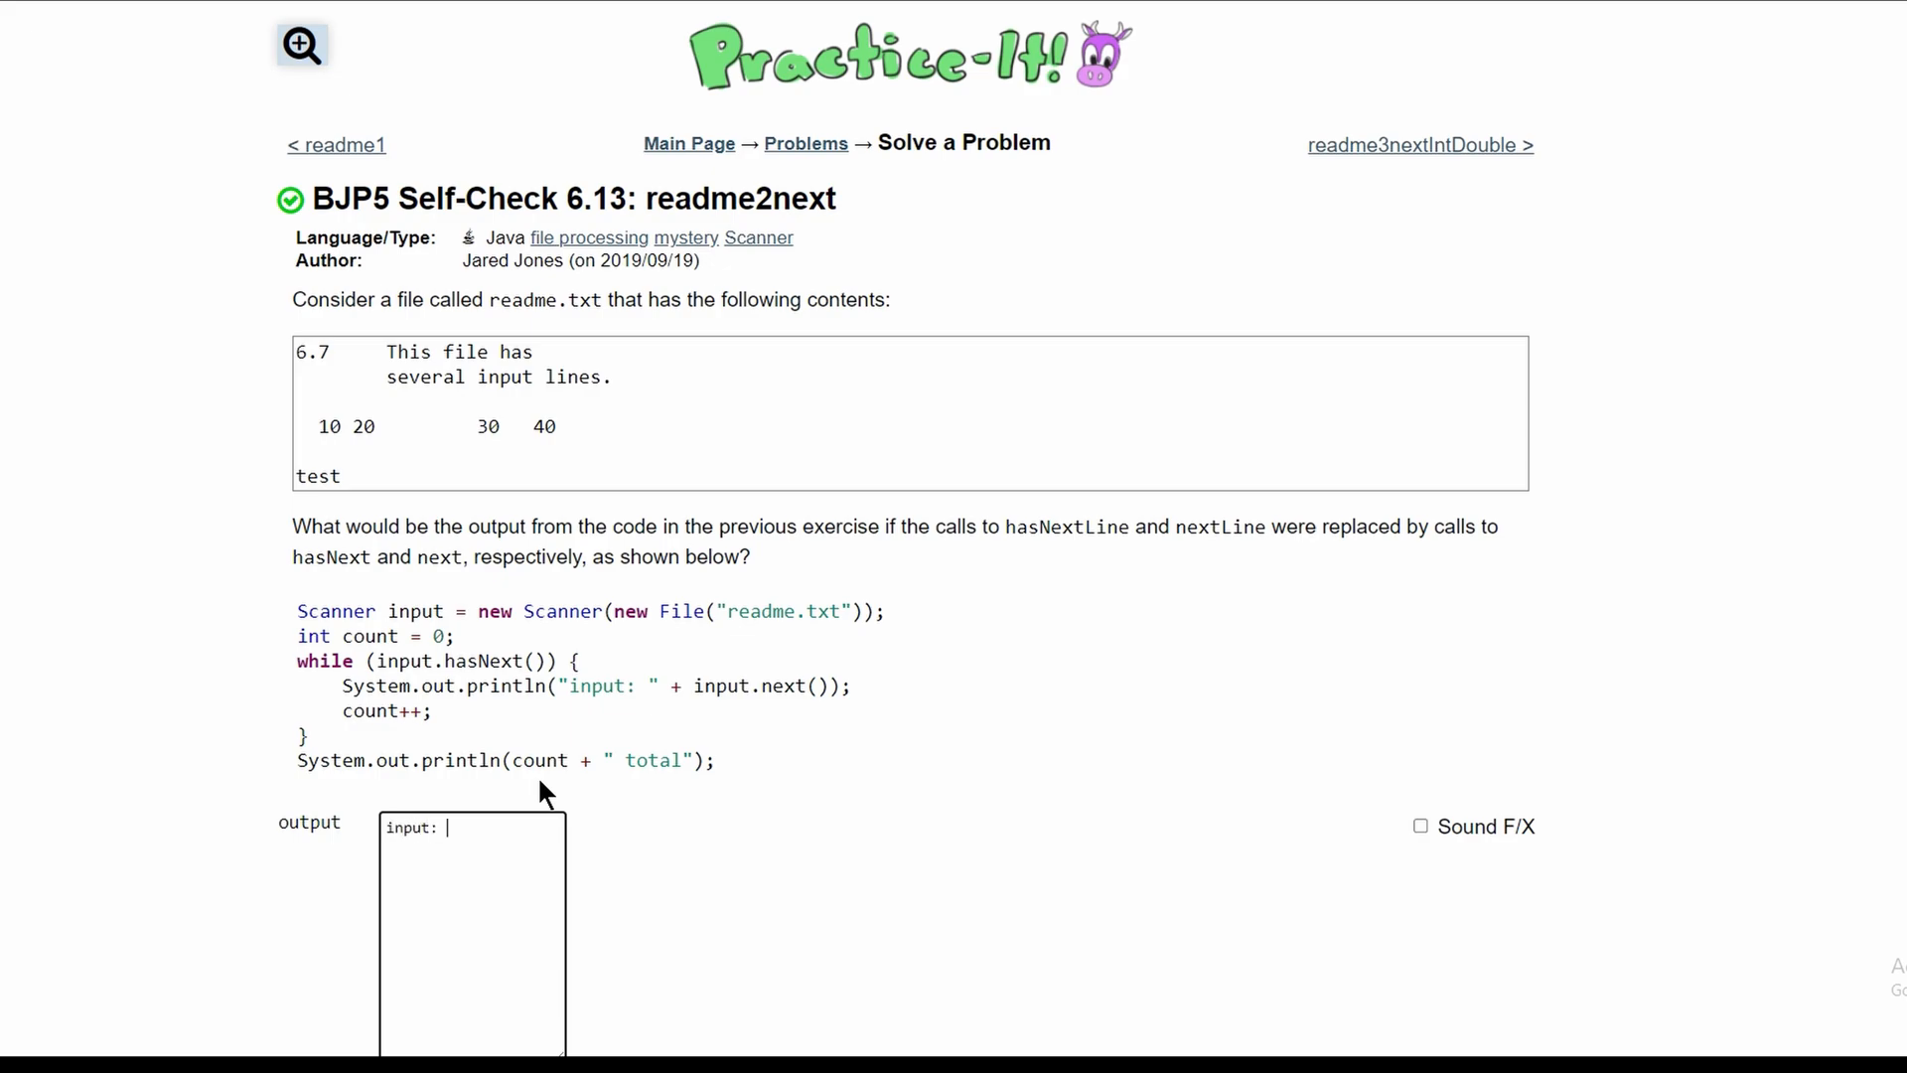
double_click(413, 828)
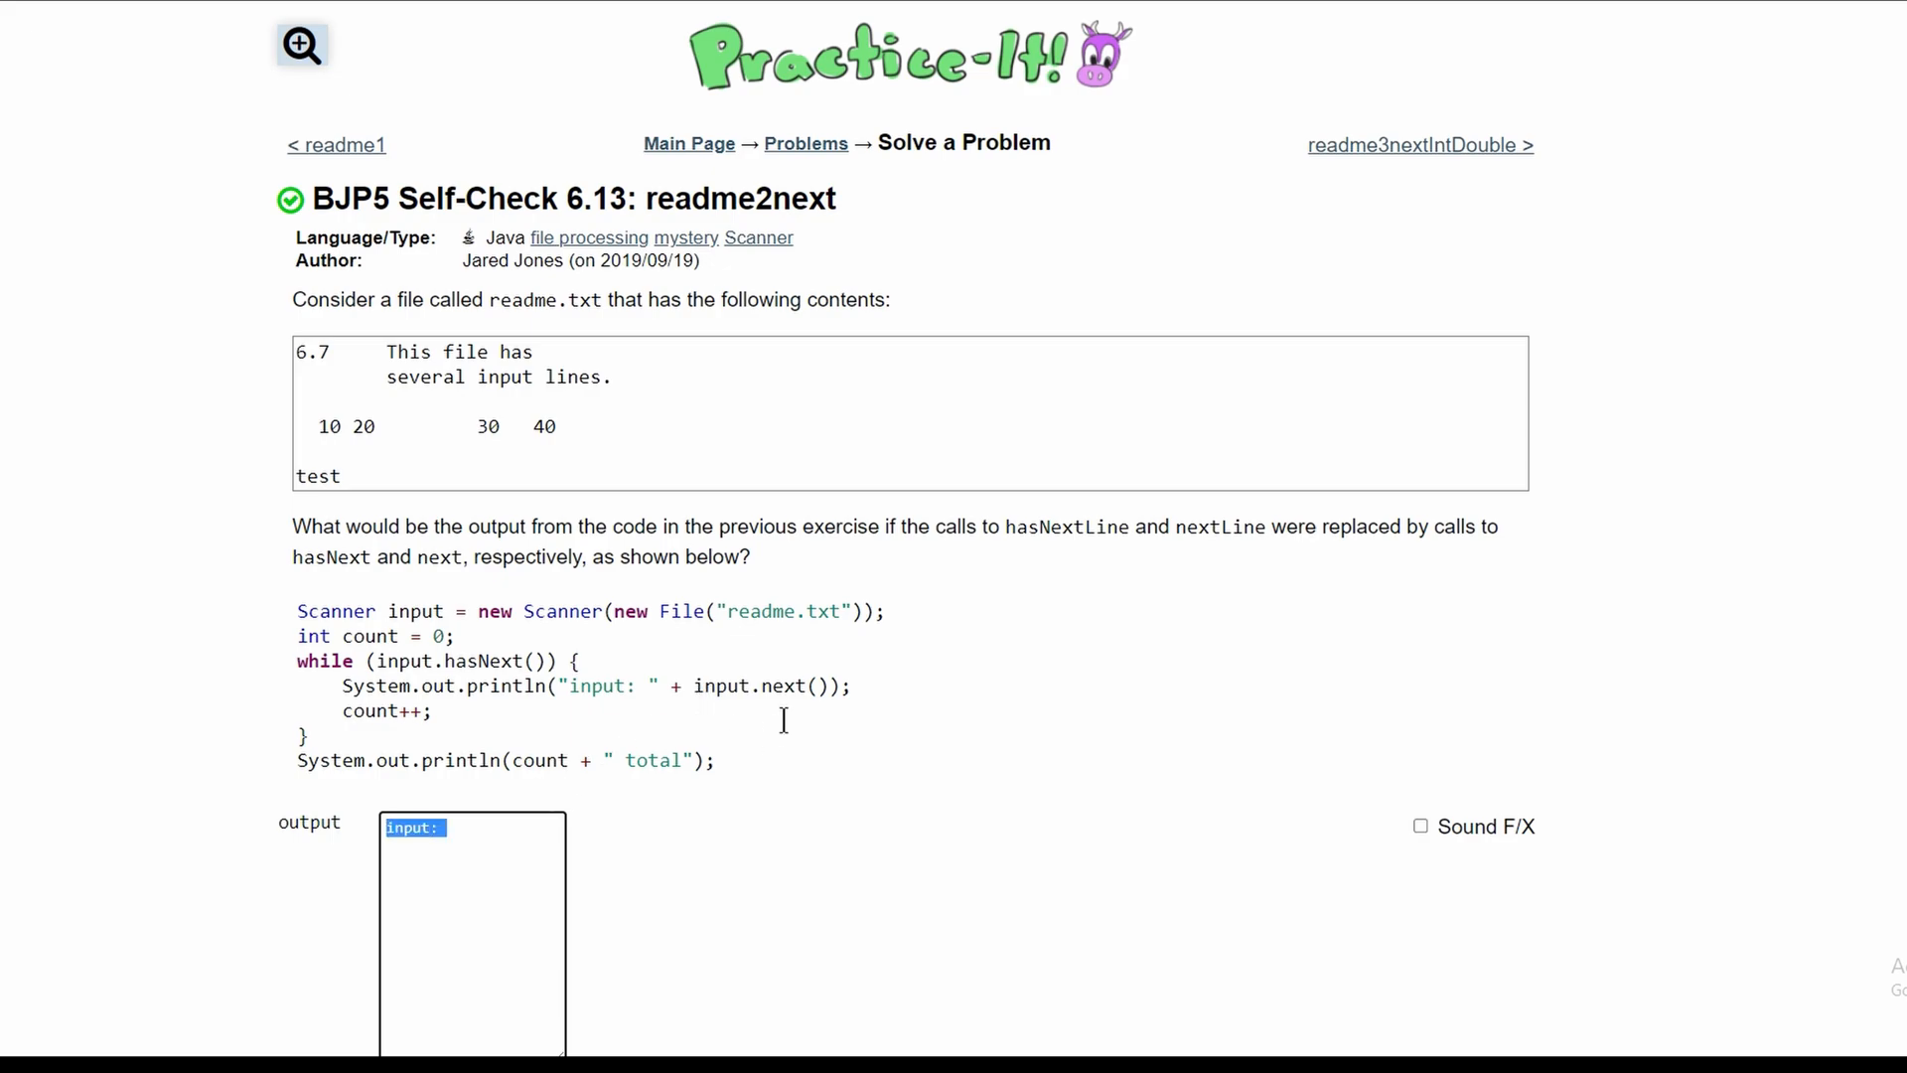
left_click_drag(294, 351, 524, 351)
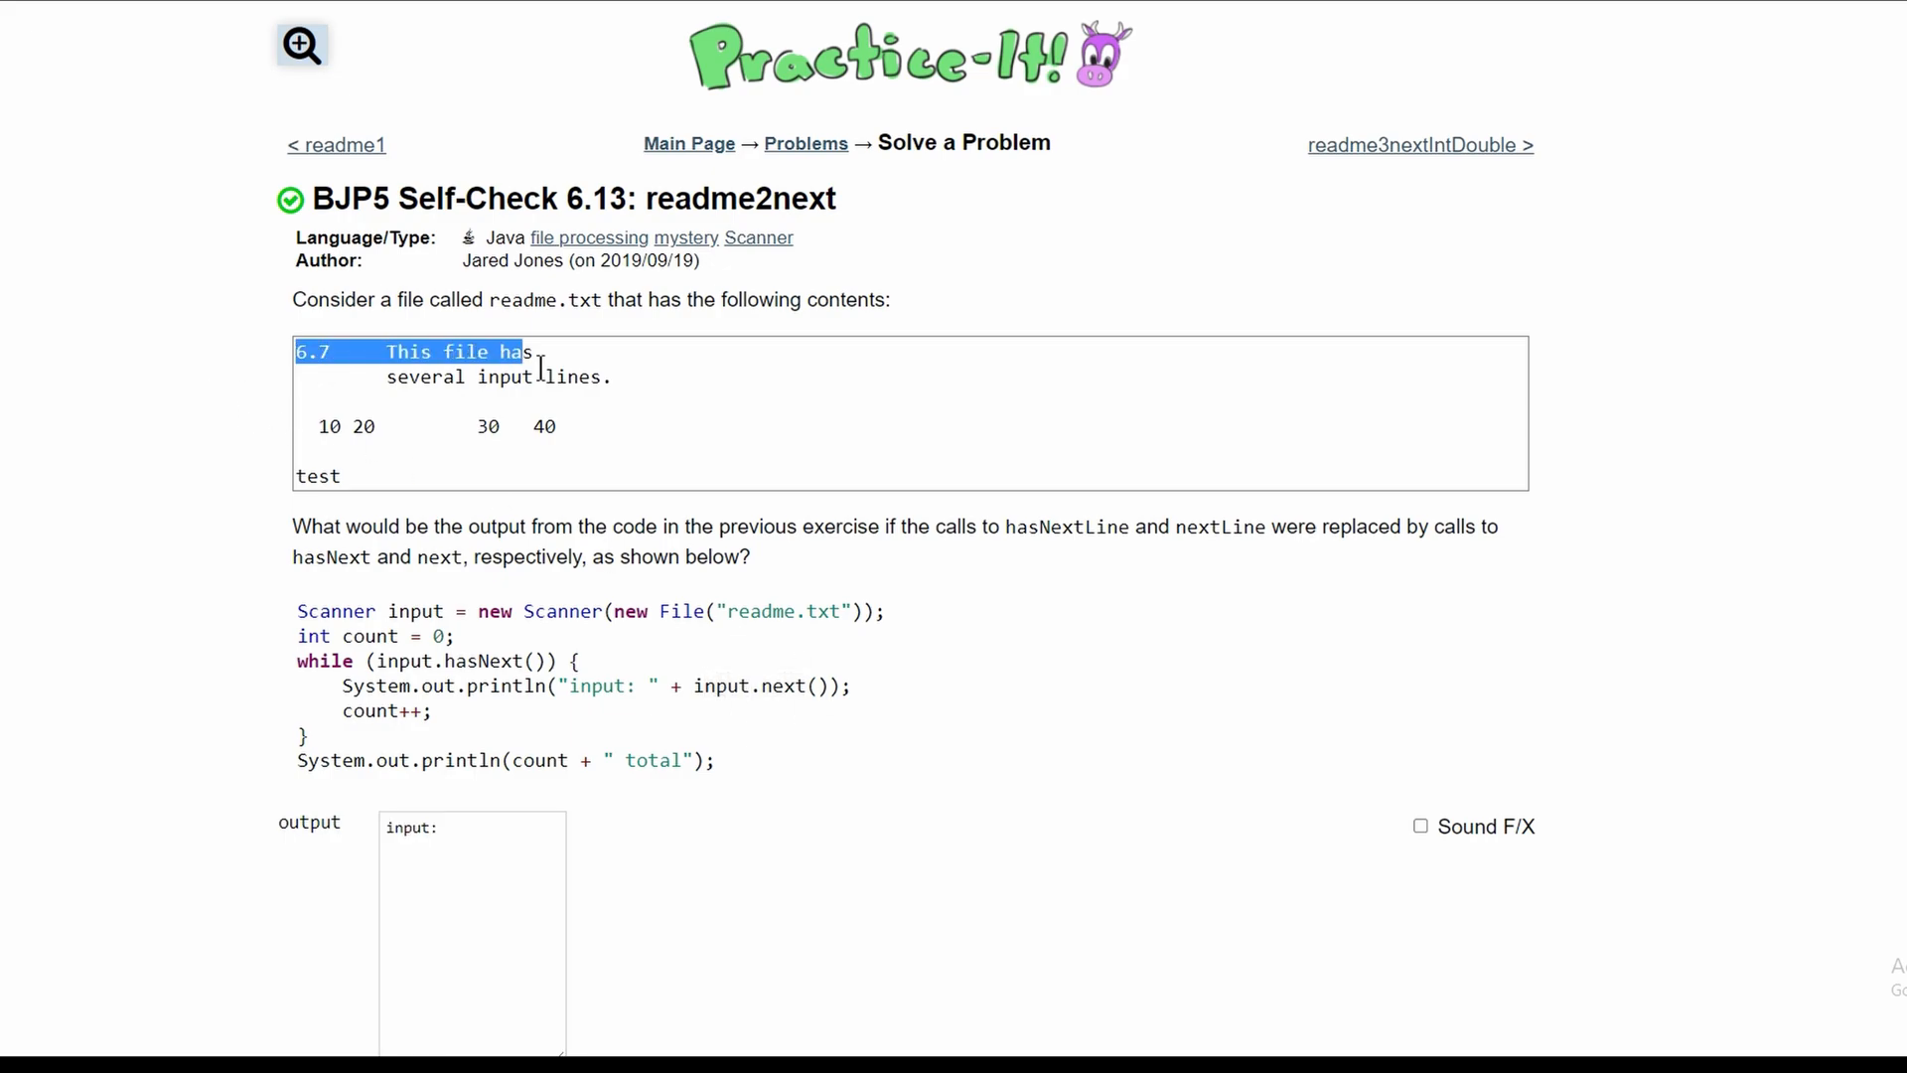
left_click(413, 366)
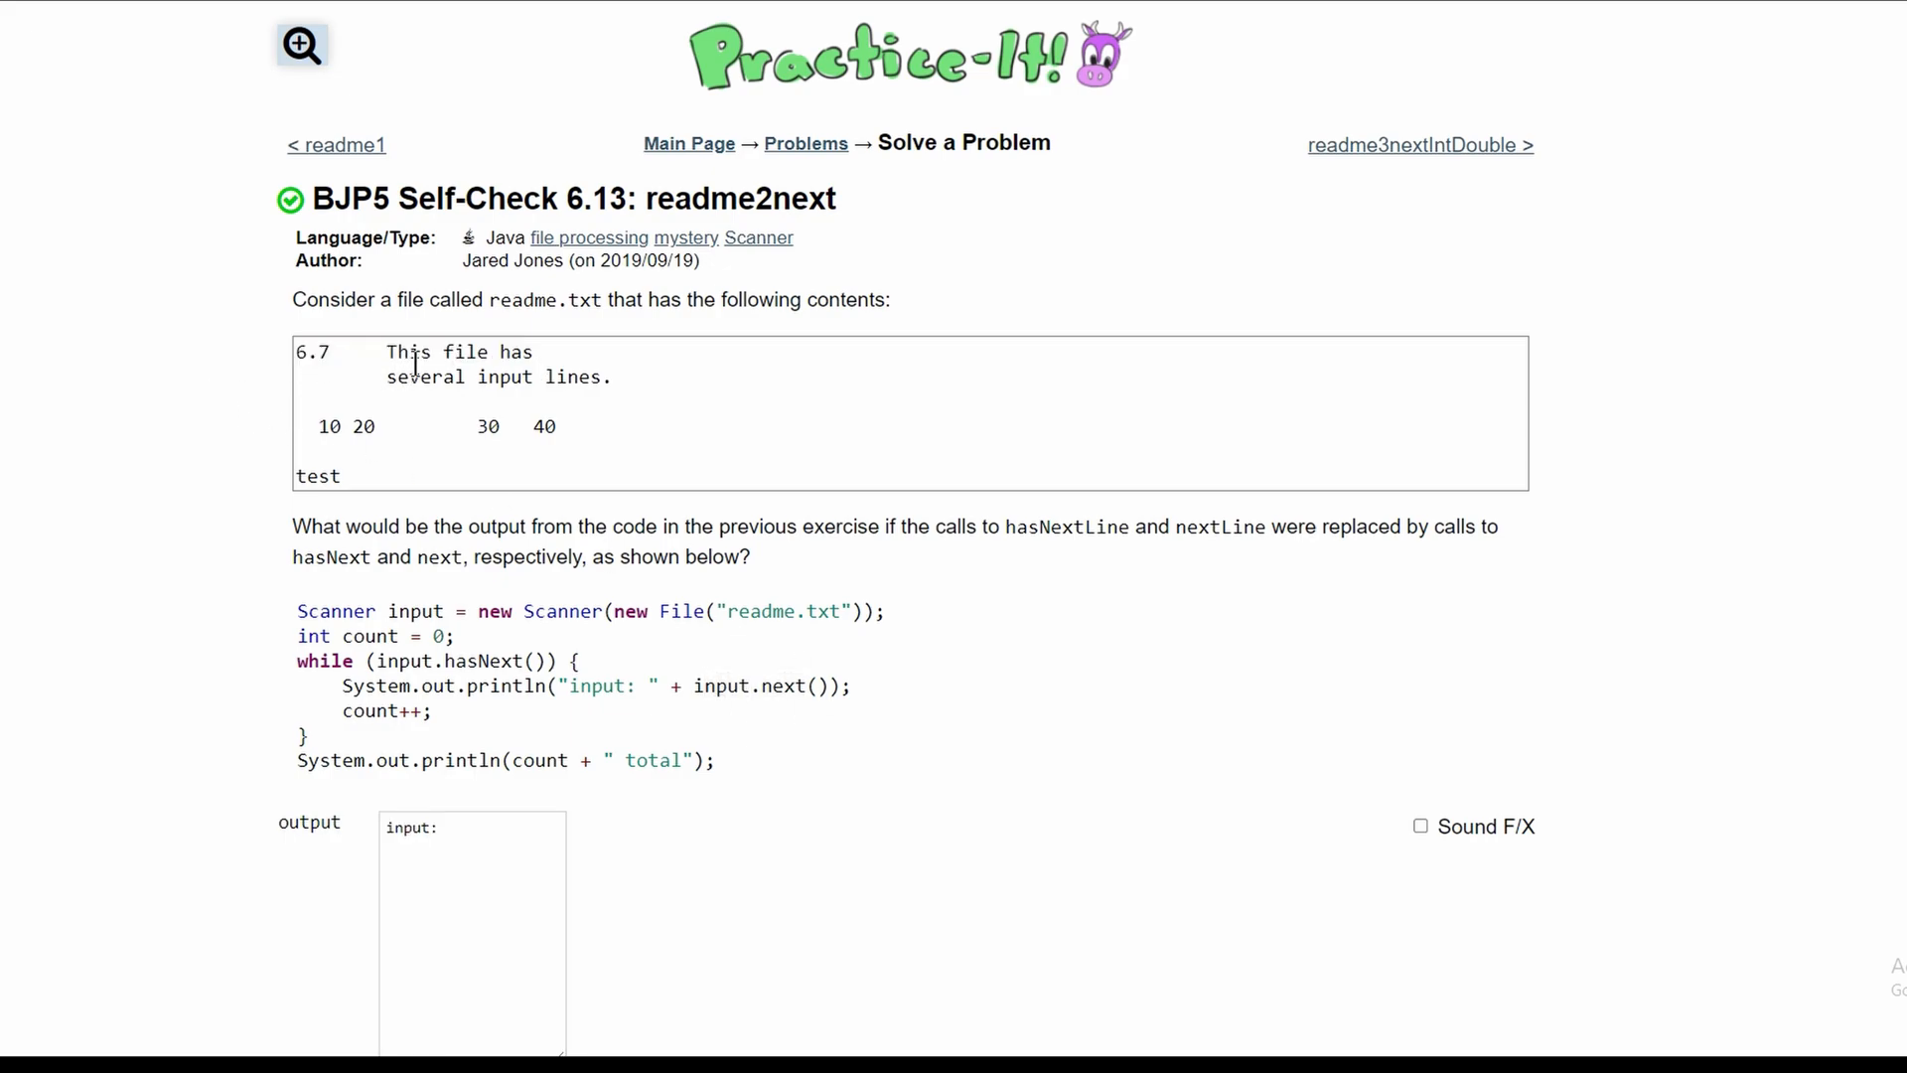
double_click(423, 378)
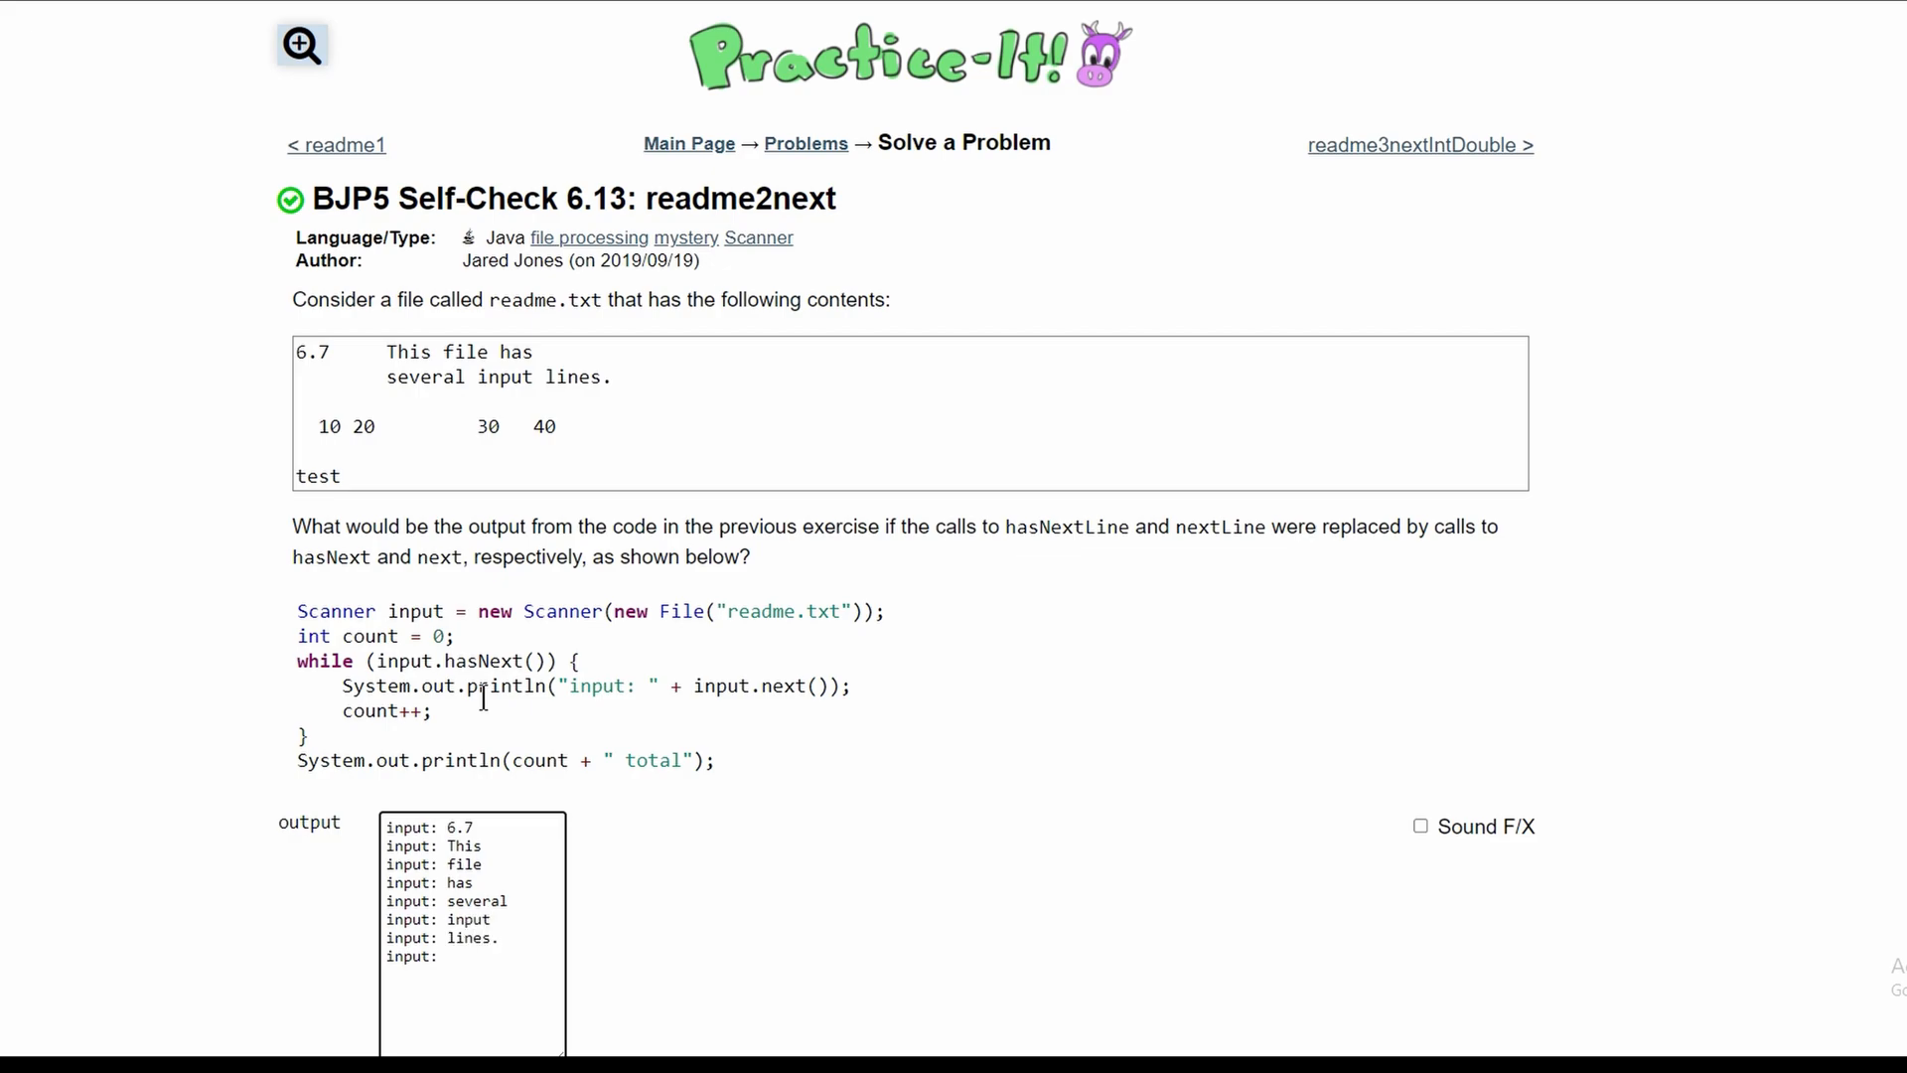
- Add 'input:' lines for 10, 20, 30, 40 and test so all twelve tokens are listed
left_click(451, 956)
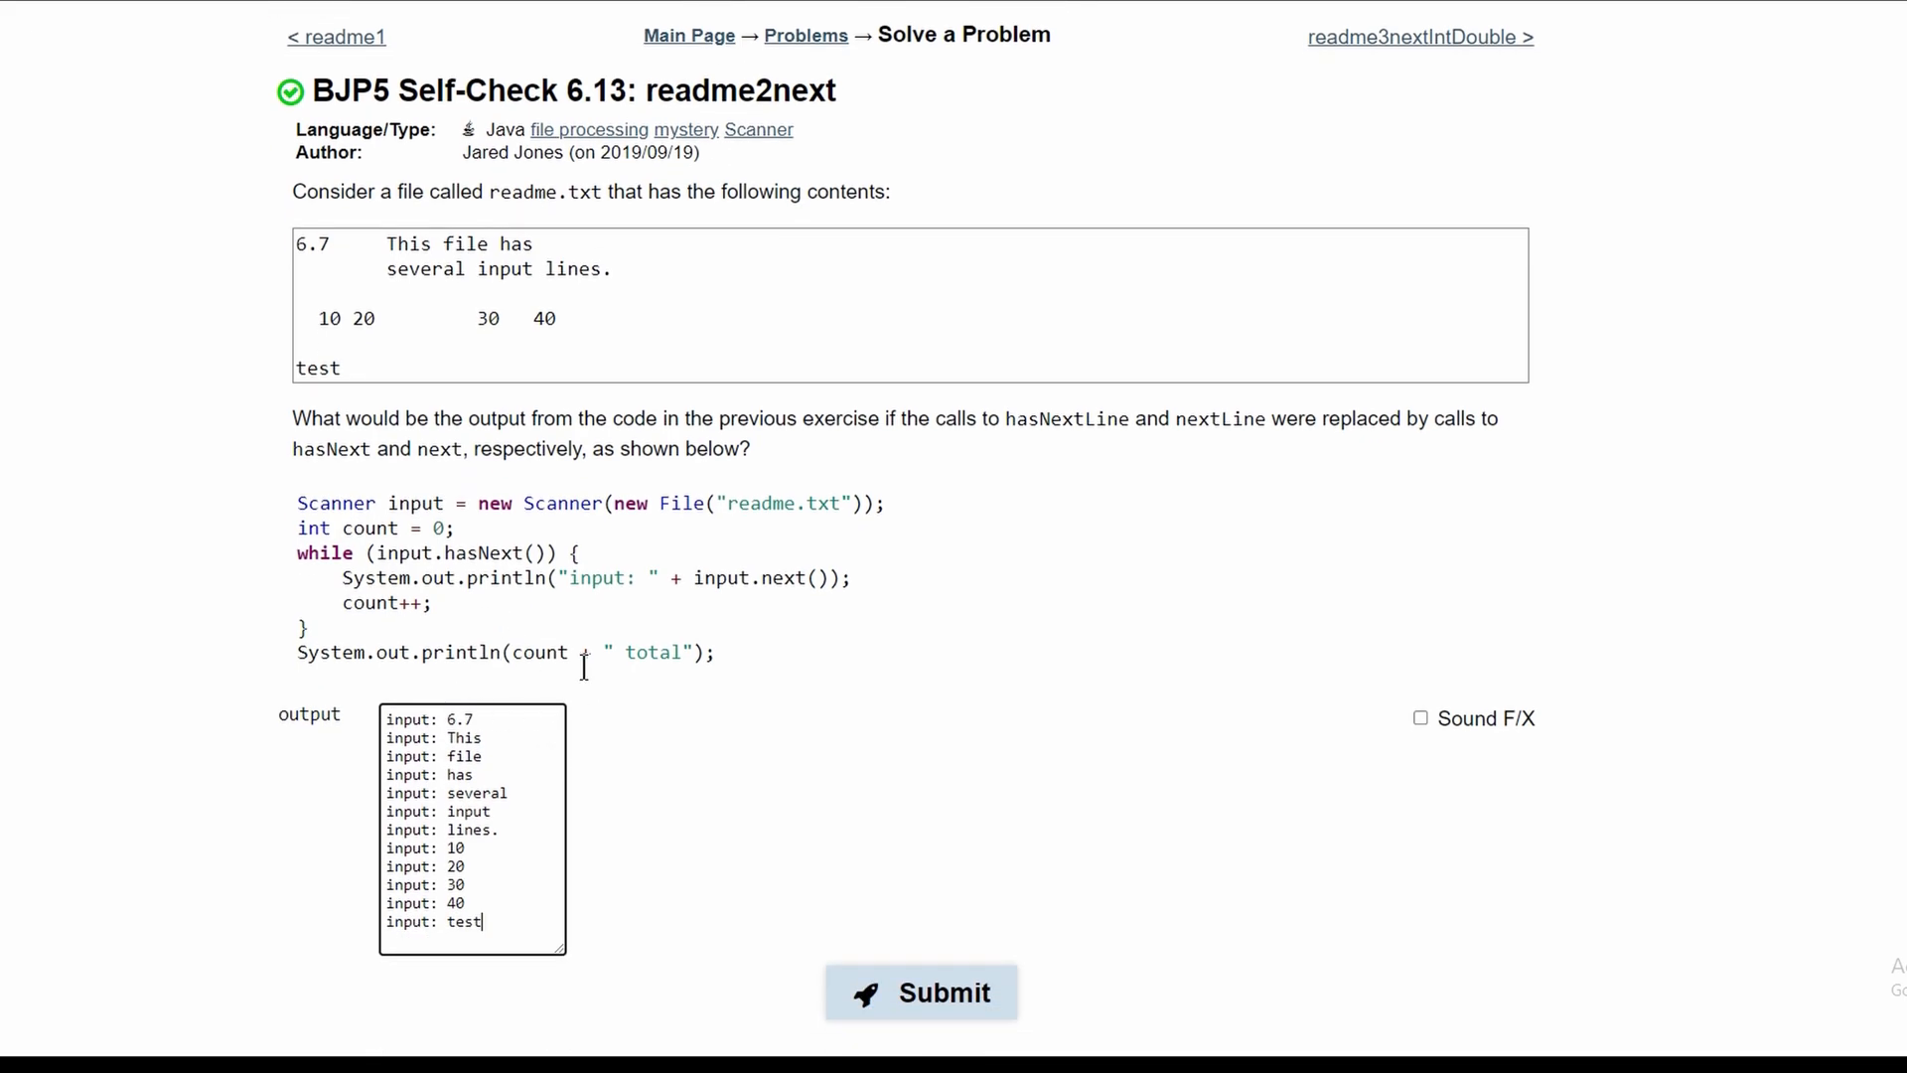
double_click(539, 652)
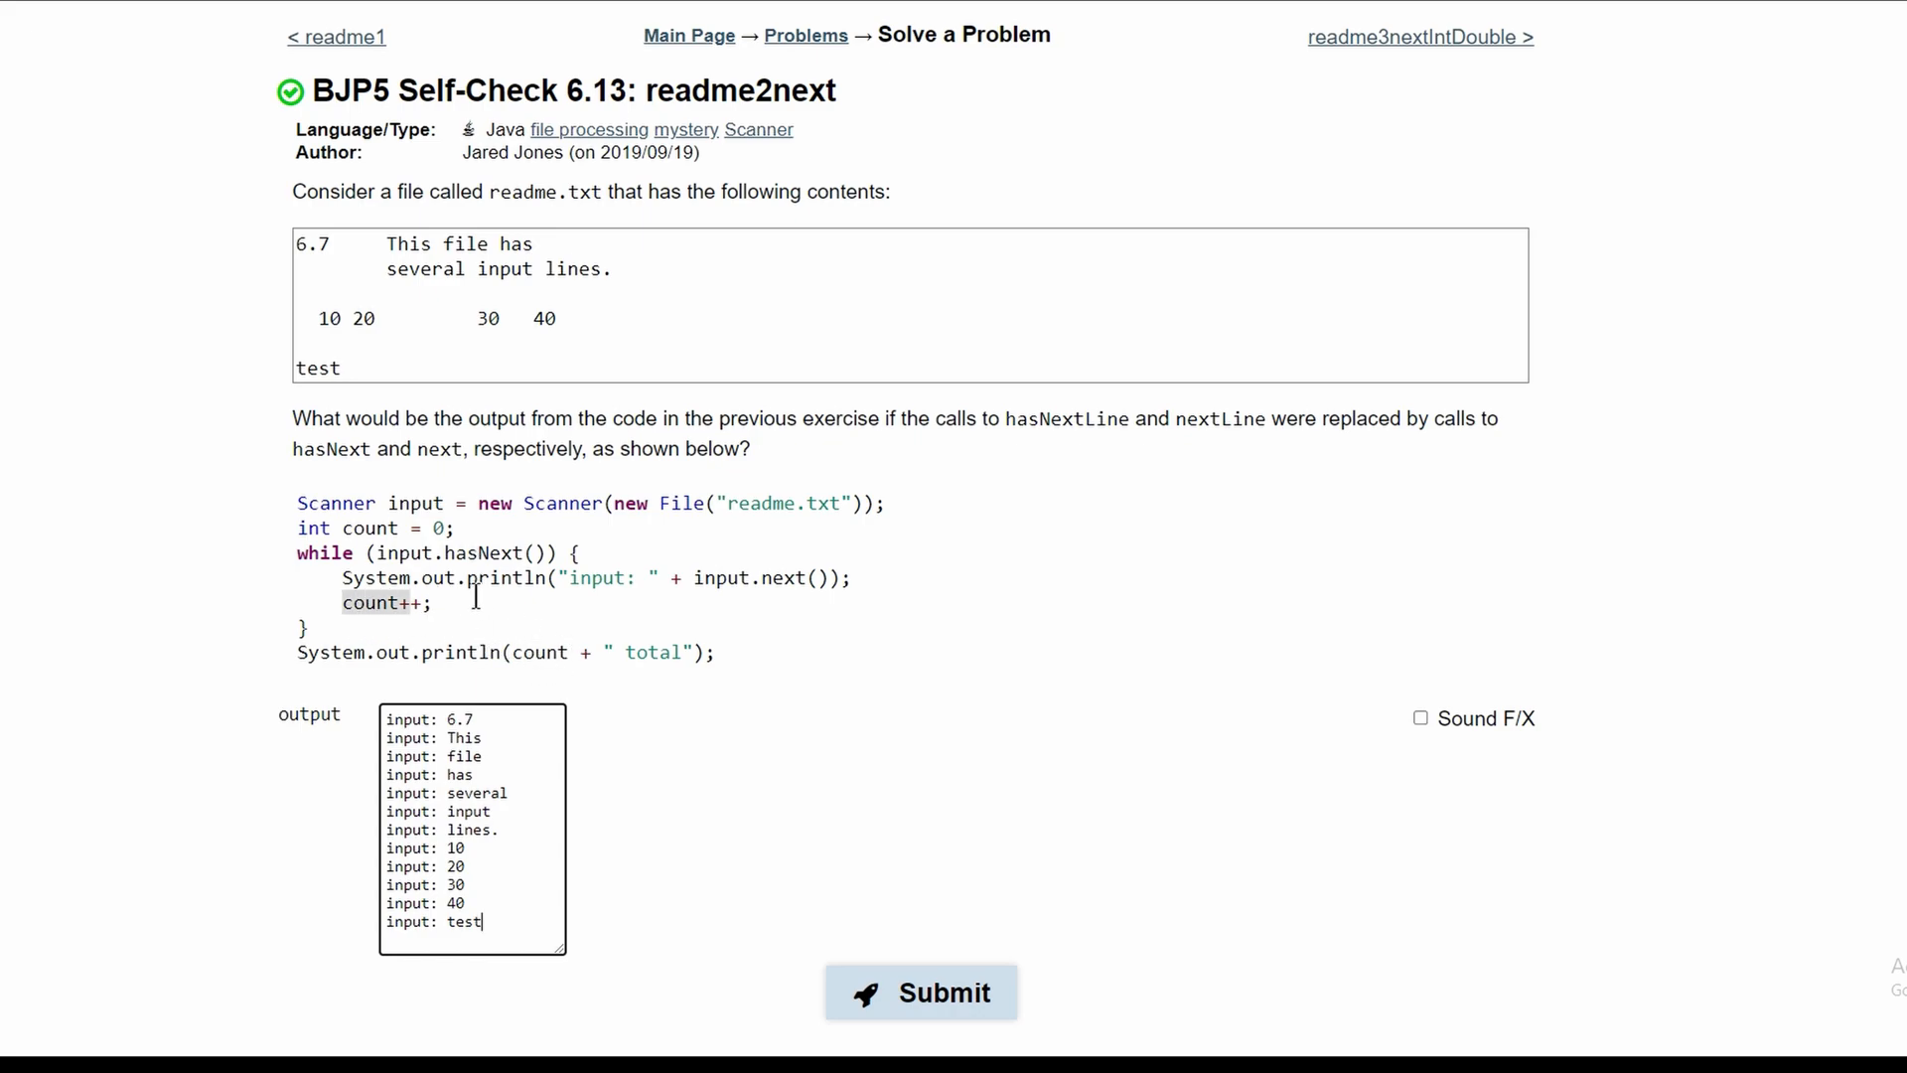
double_click(455, 719)
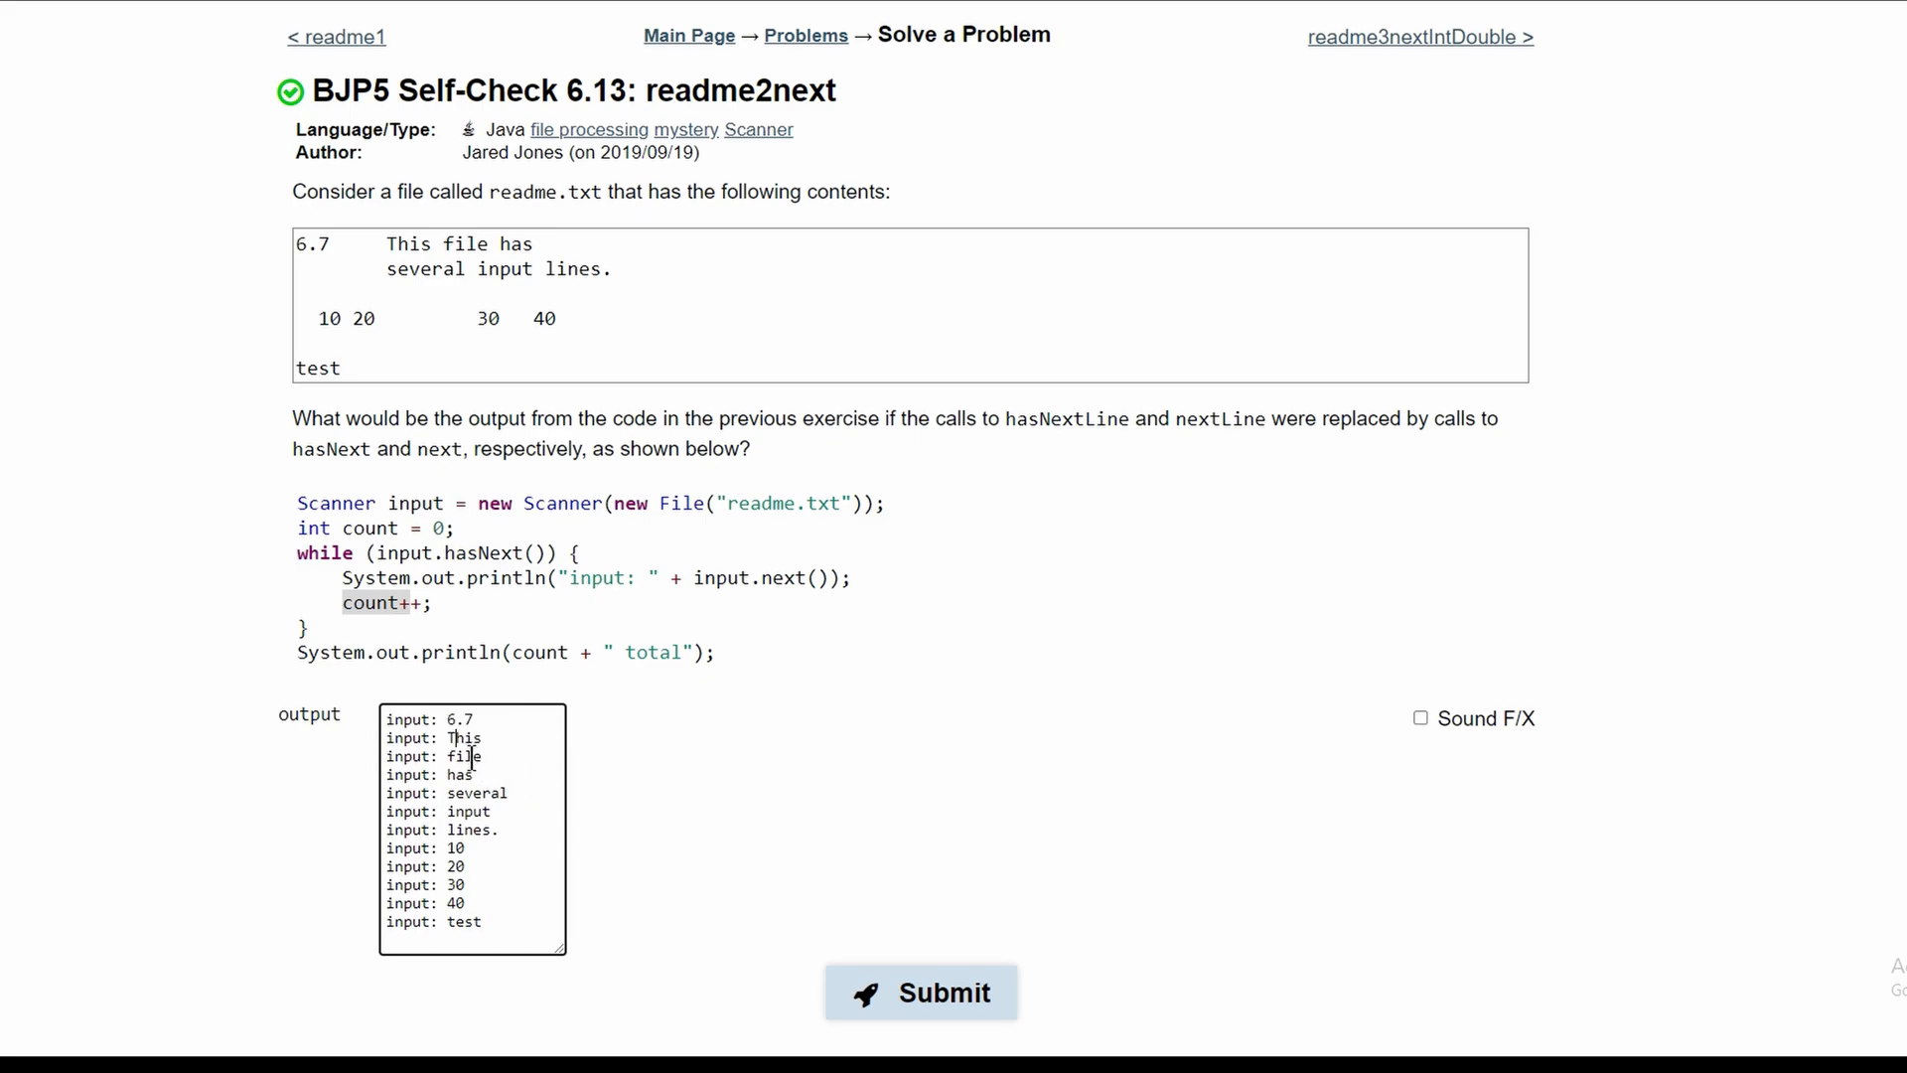
double_click(472, 793)
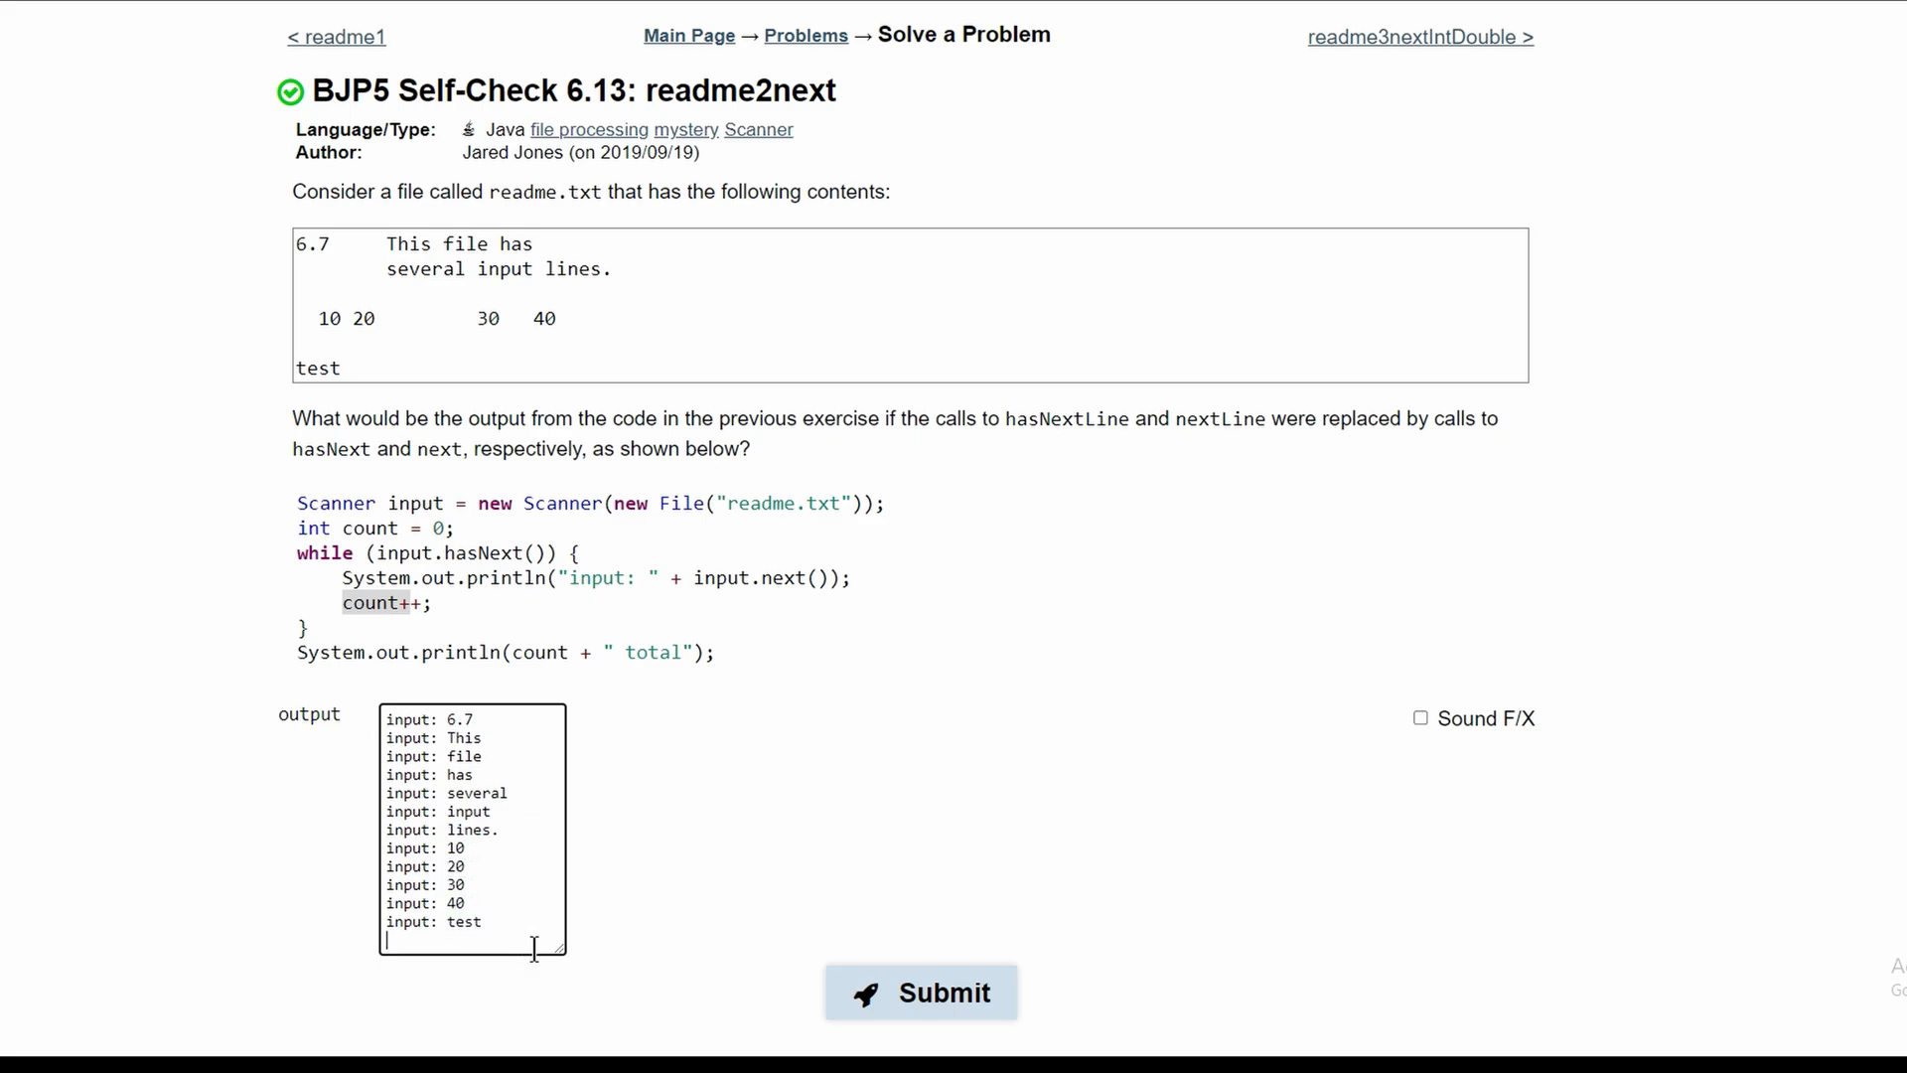
- Finish with '12 total' and submit the answer, passing 1 of 1 tests
type("12 total")
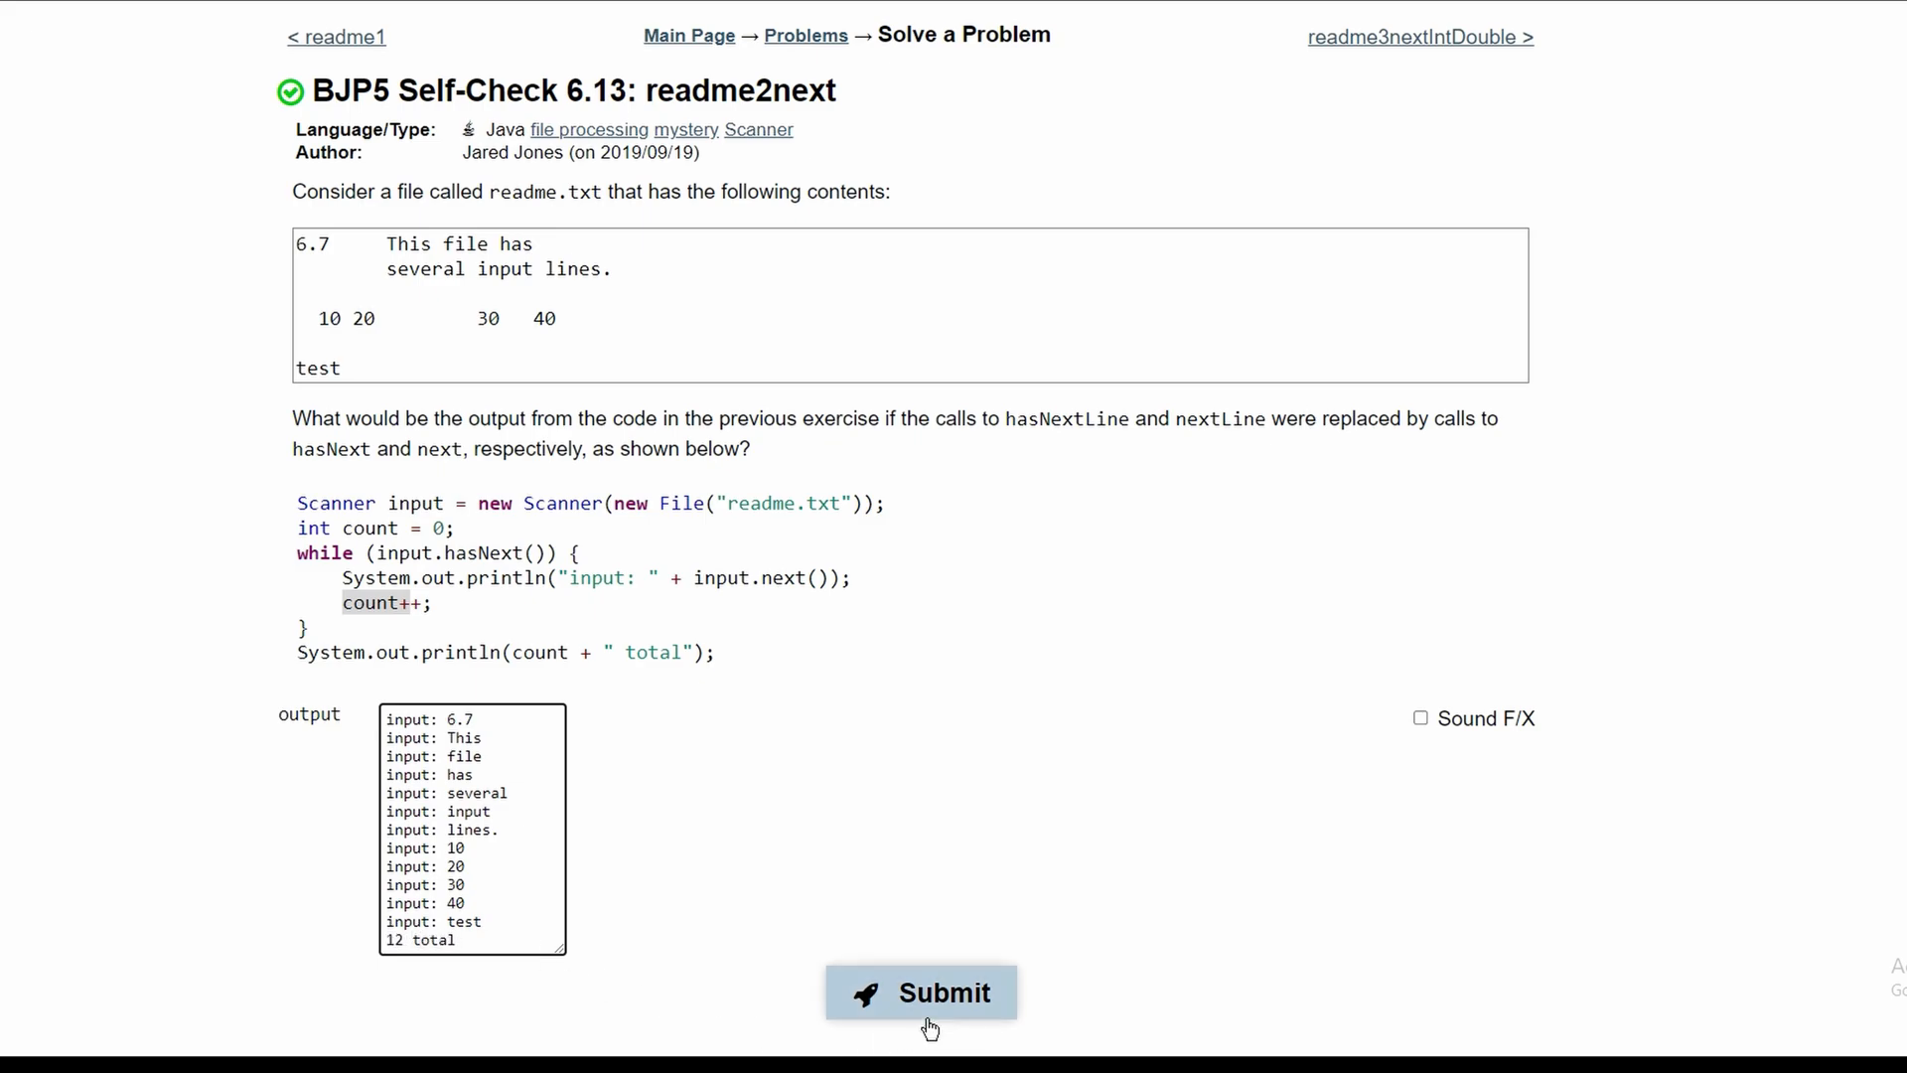
left_click(919, 991)
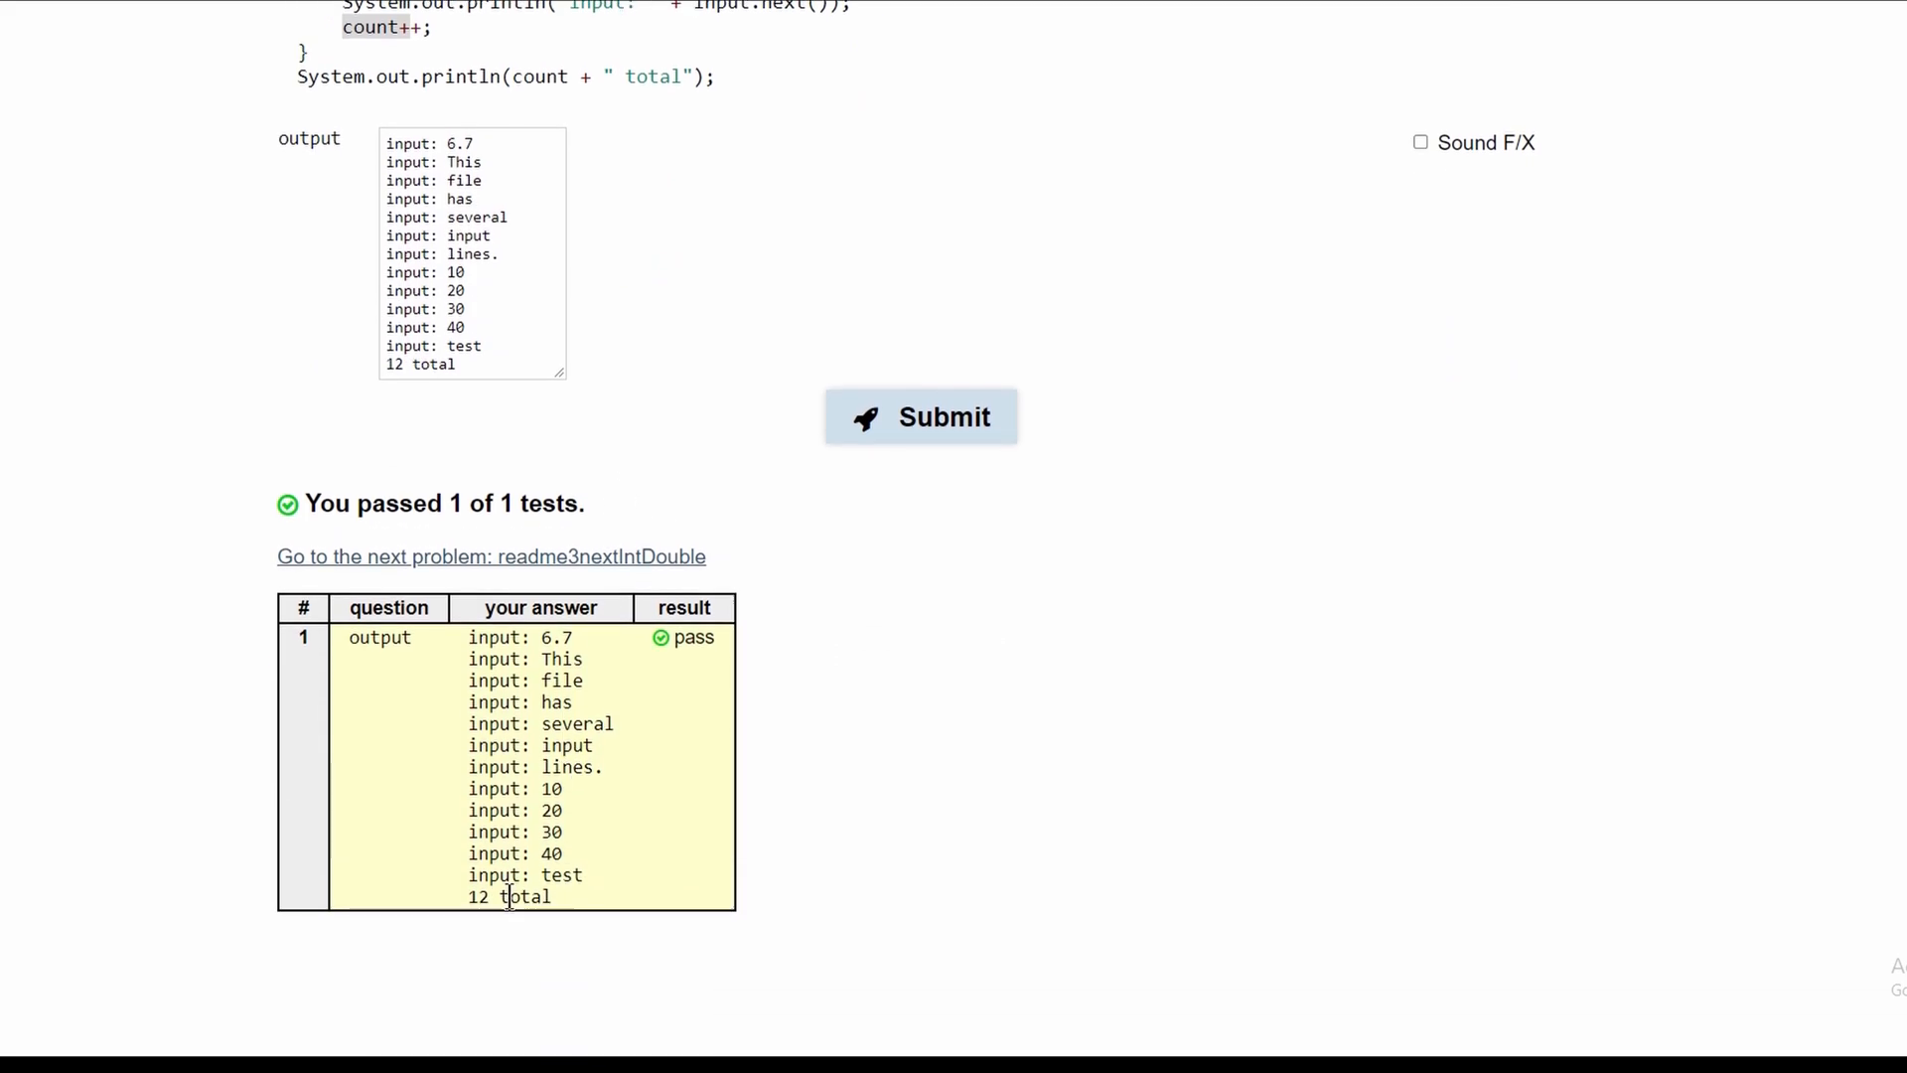